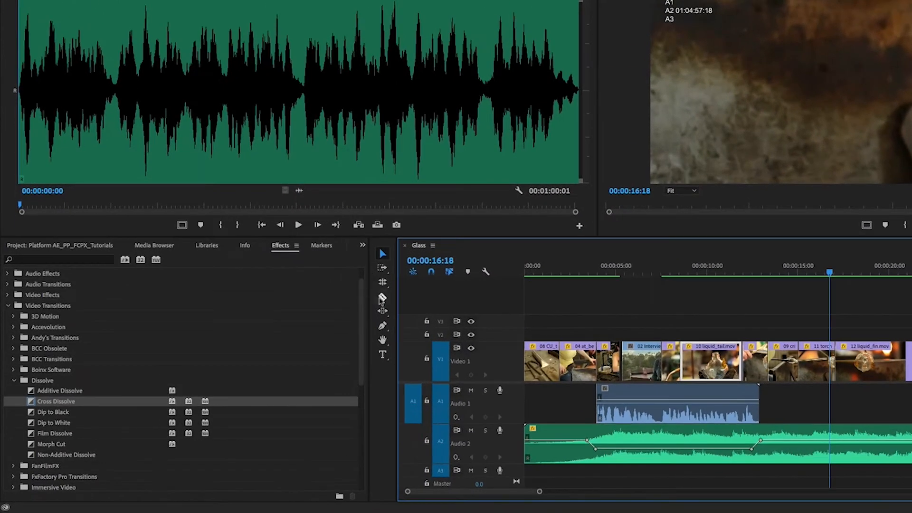
# Step: Switch the active editing tool to Rate Stretch from the Ripple Edit flyout
pyautogui.click(383, 284)
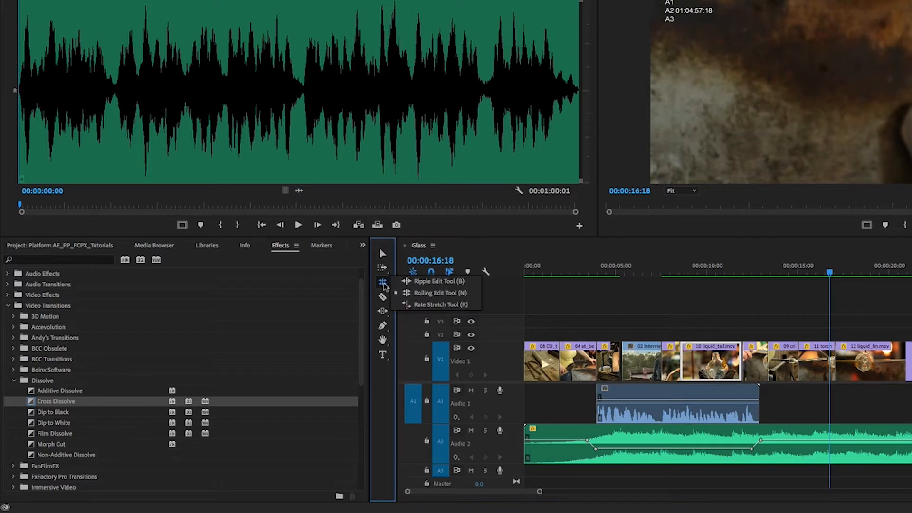
pyautogui.moveTo(433, 281)
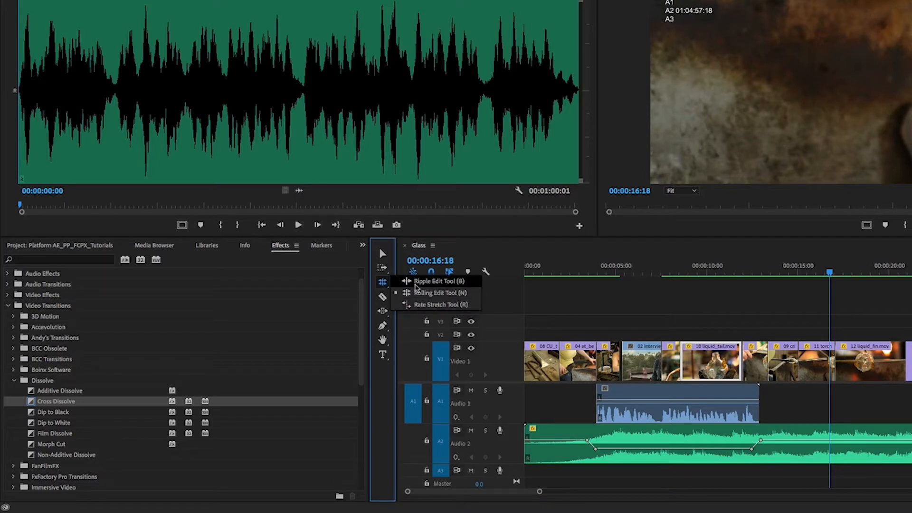
pyautogui.moveTo(436, 304)
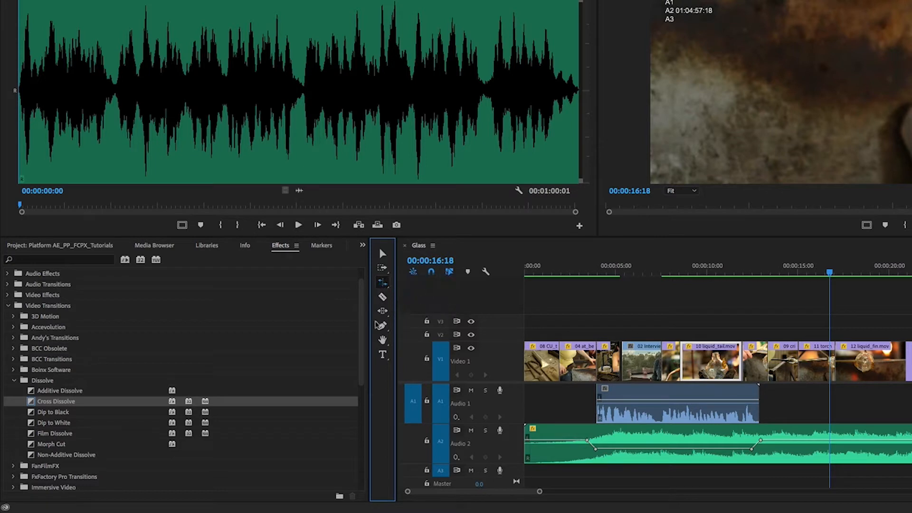
pyautogui.click(382, 311)
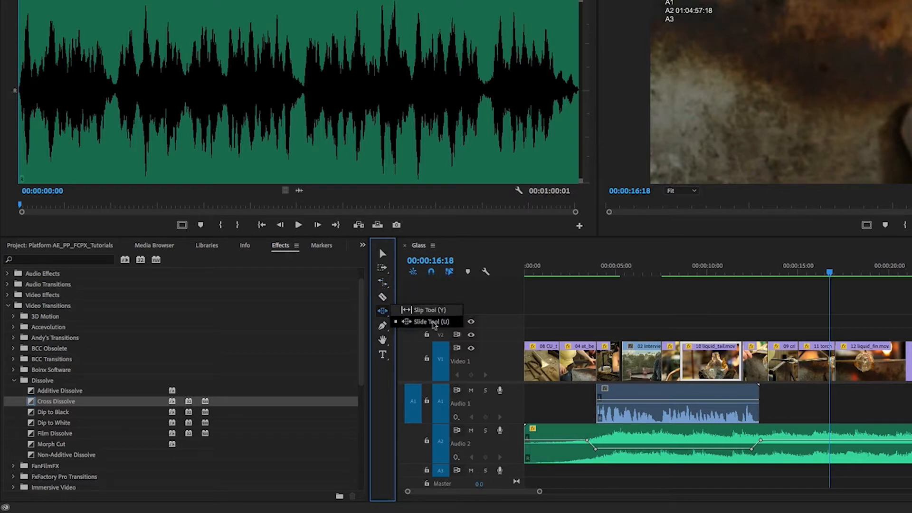
pyautogui.moveTo(383, 280)
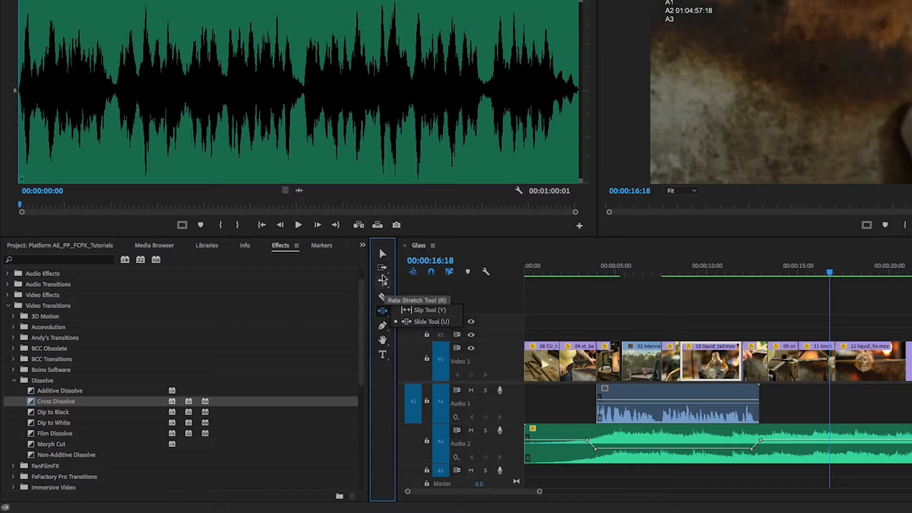
pyautogui.click(383, 281)
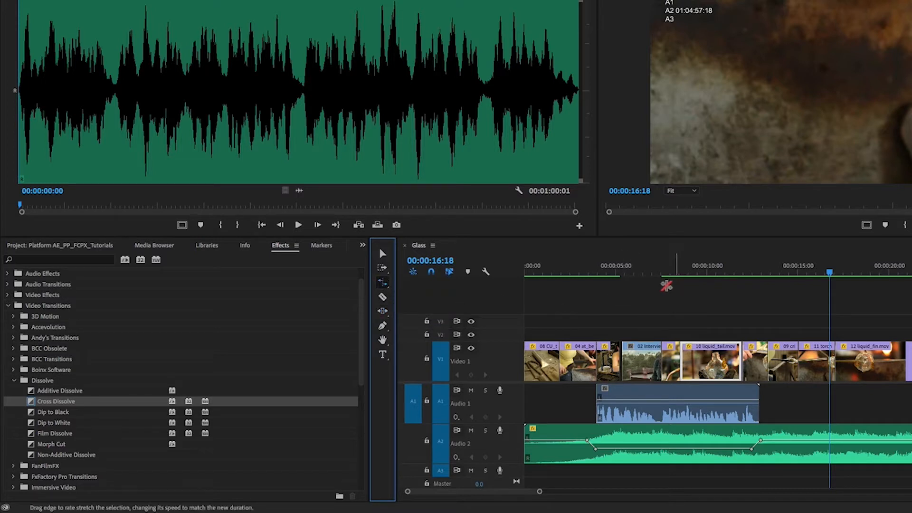
# Step: Reopen the Ripple Edit flyout after rate-stretching the 10 liquid_tail clip
pyautogui.click(383, 283)
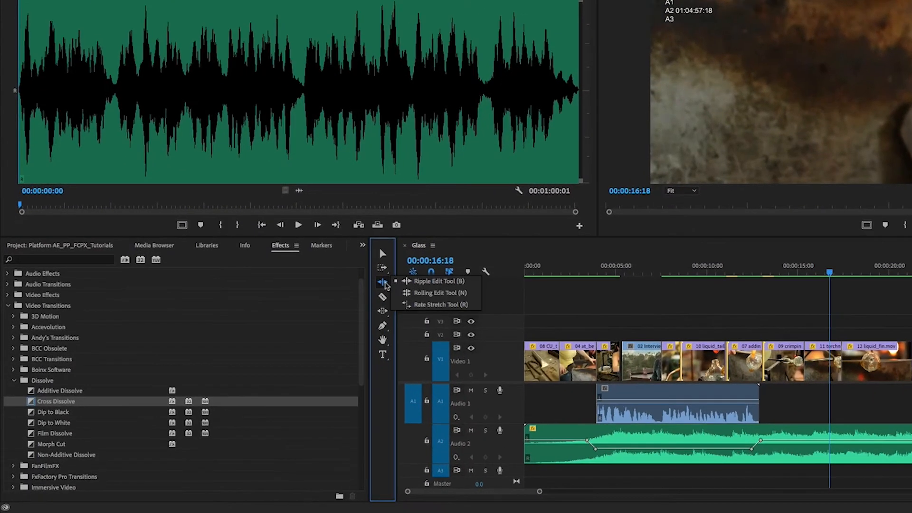
pyautogui.click(433, 293)
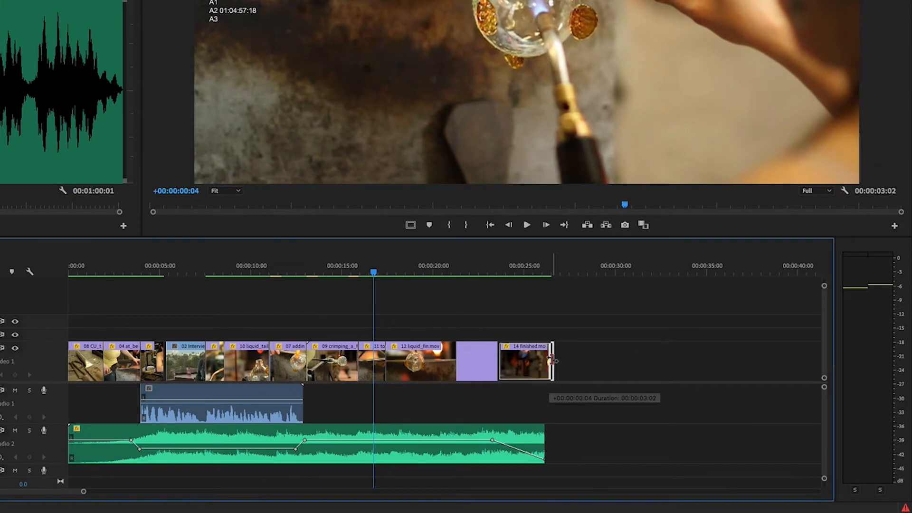
# Step: Extend the tail of the closing 14 finished clip to a new length on Video 1
pyautogui.moveTo(553, 361); pyautogui.dragTo(600, 361)
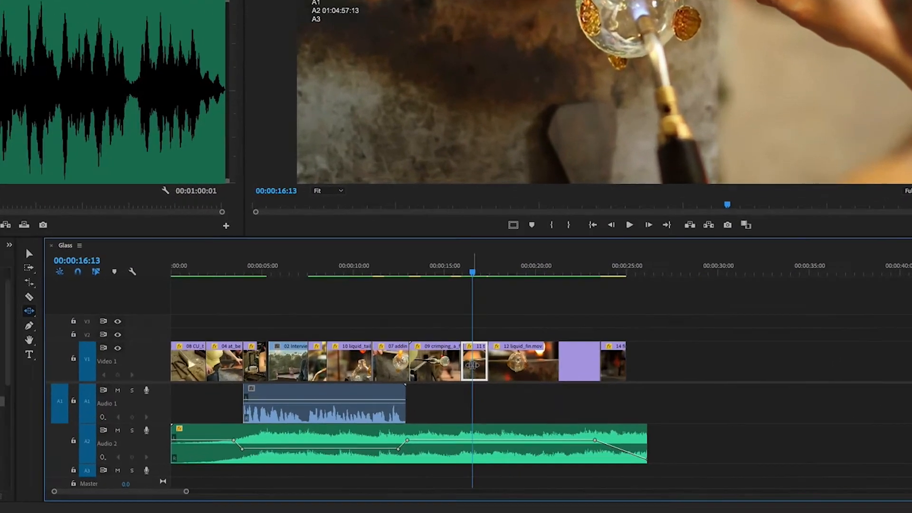
# Step: Slip the 11 torch clip's footage within its slot without moving the clip
pyautogui.moveTo(466, 361); pyautogui.dragTo(457, 361)
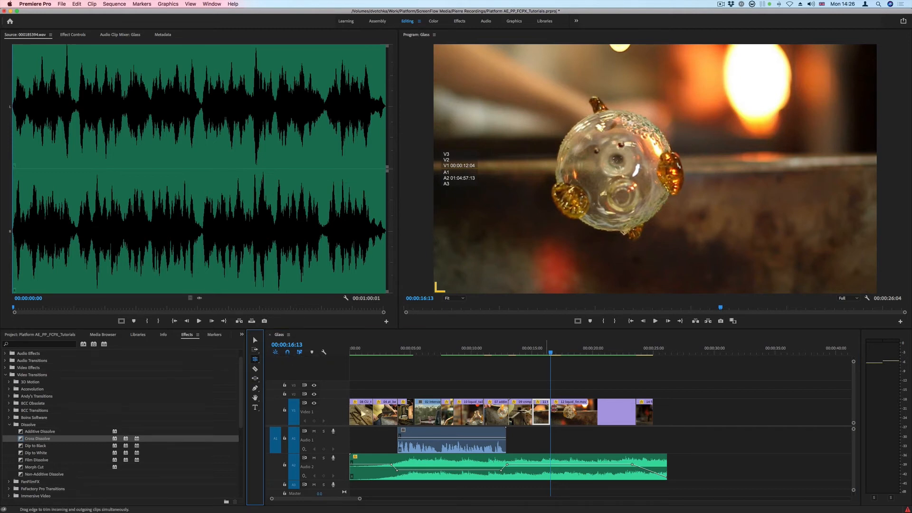
pyautogui.moveTo(548, 413)
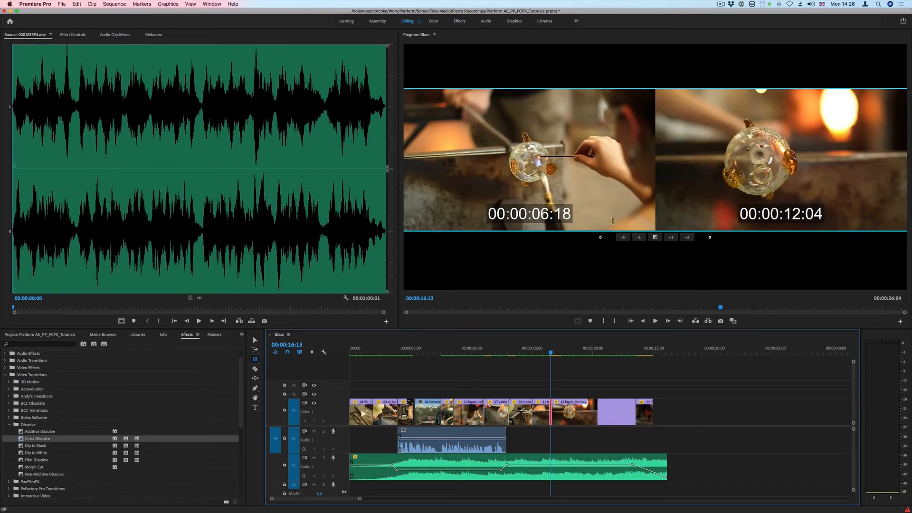
pyautogui.moveTo(605, 314)
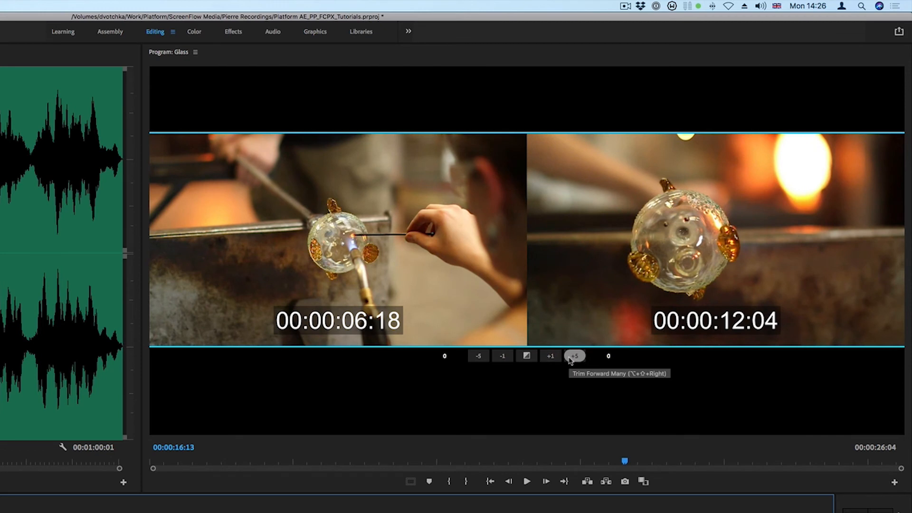
# Step: Roll the edit between the glass shots later so frames read 00:00:07:04 and 00:00:12:14
pyautogui.click(575, 355)
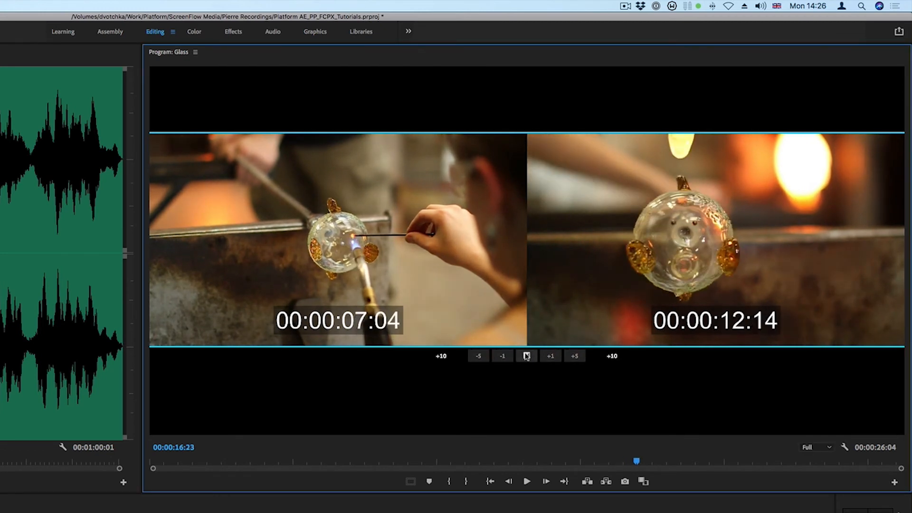
pyautogui.moveTo(525, 356)
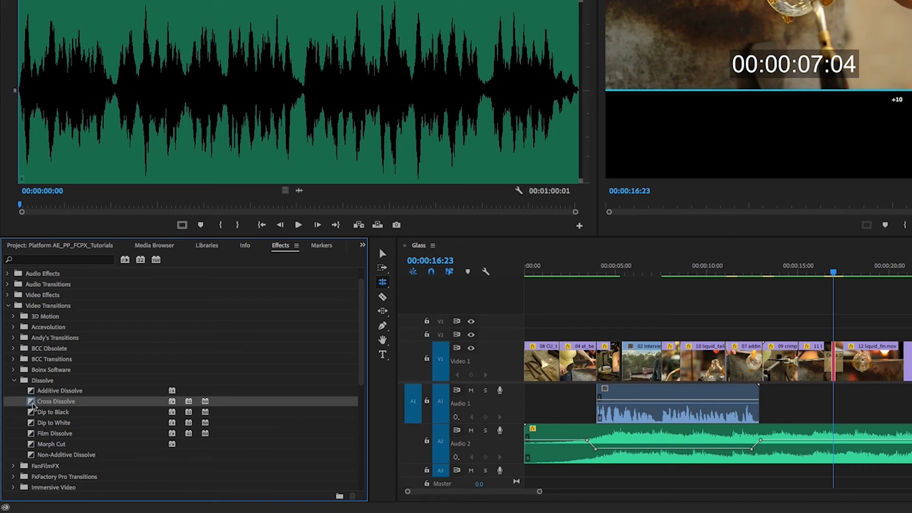
pyautogui.moveTo(38, 440)
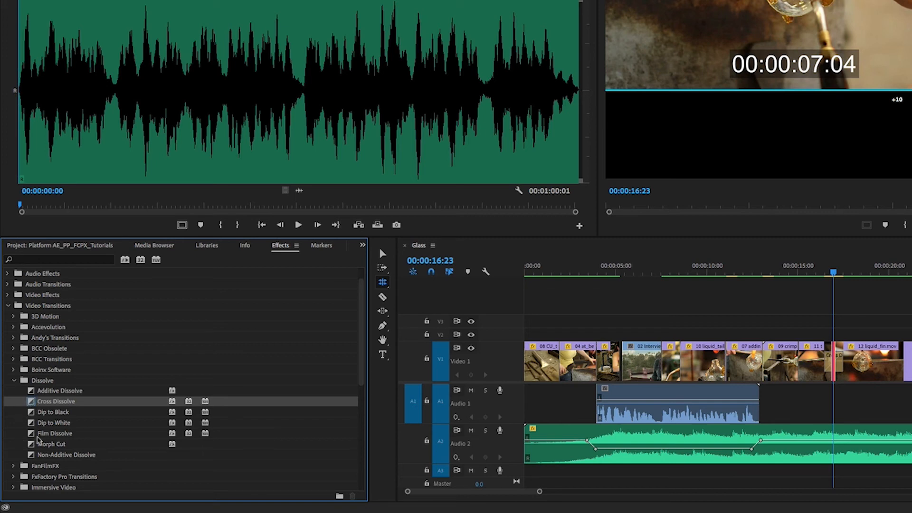
# Step: Choose Film Dissolve under Video Transitions > Dissolve as the dissolve to use
pyautogui.click(54, 434)
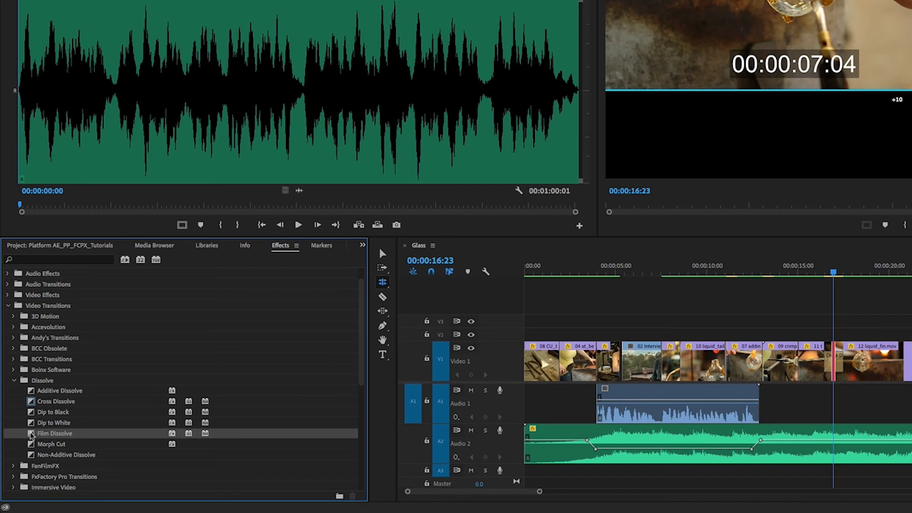